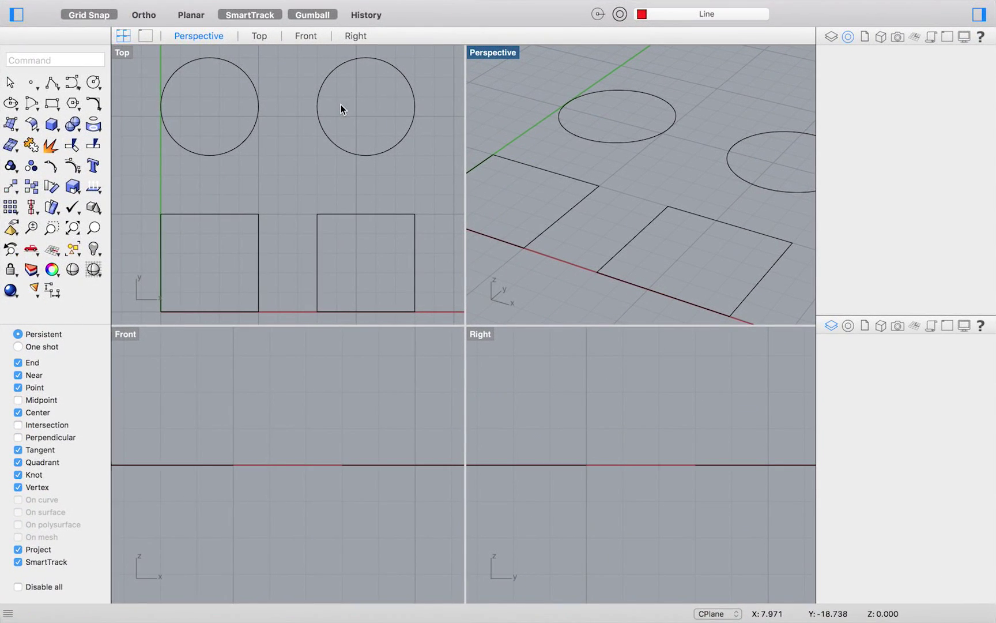
mouse_move(574, 129)
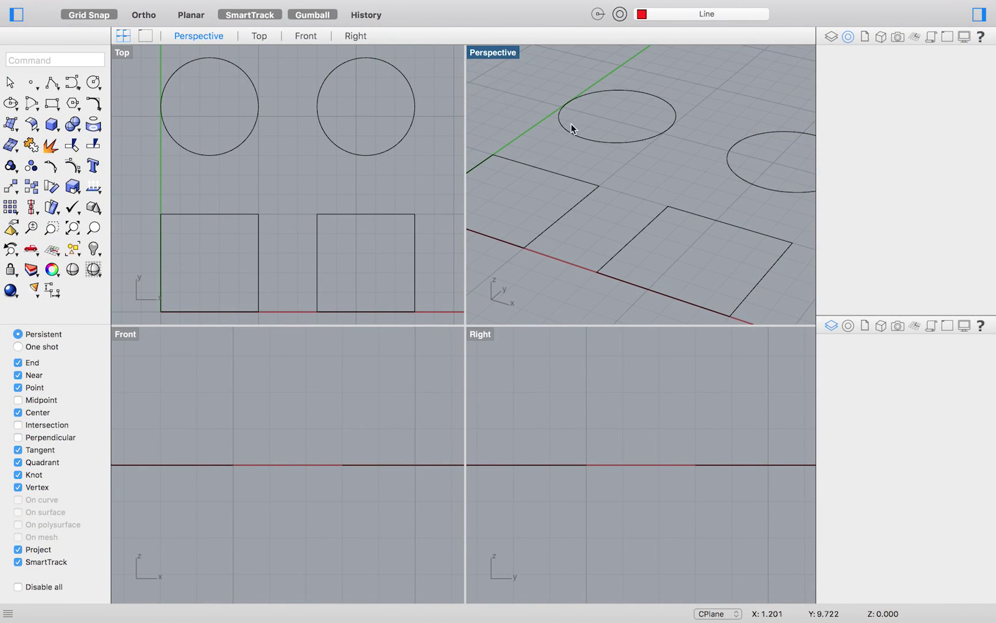
mouse_move(416, 184)
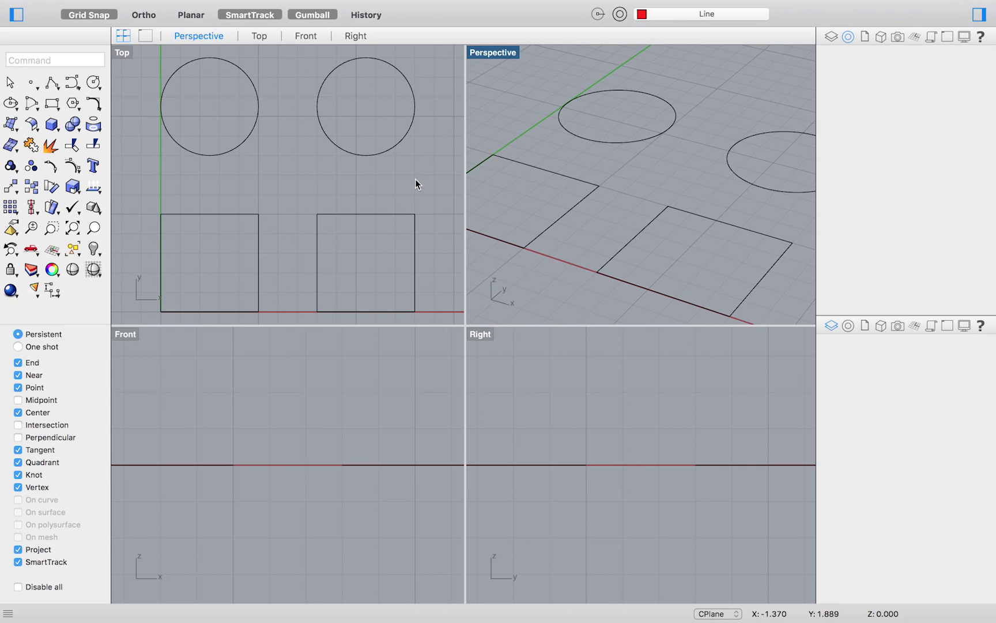
- Maximize the Top viewport so the two circles and two squares fill the workspace
click(259, 36)
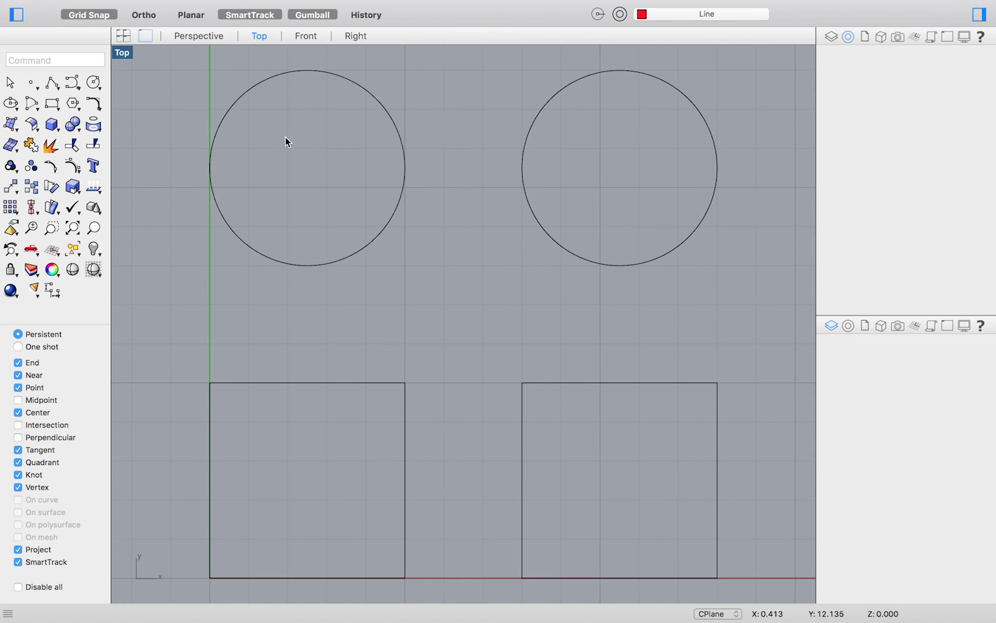
mouse_move(54, 60)
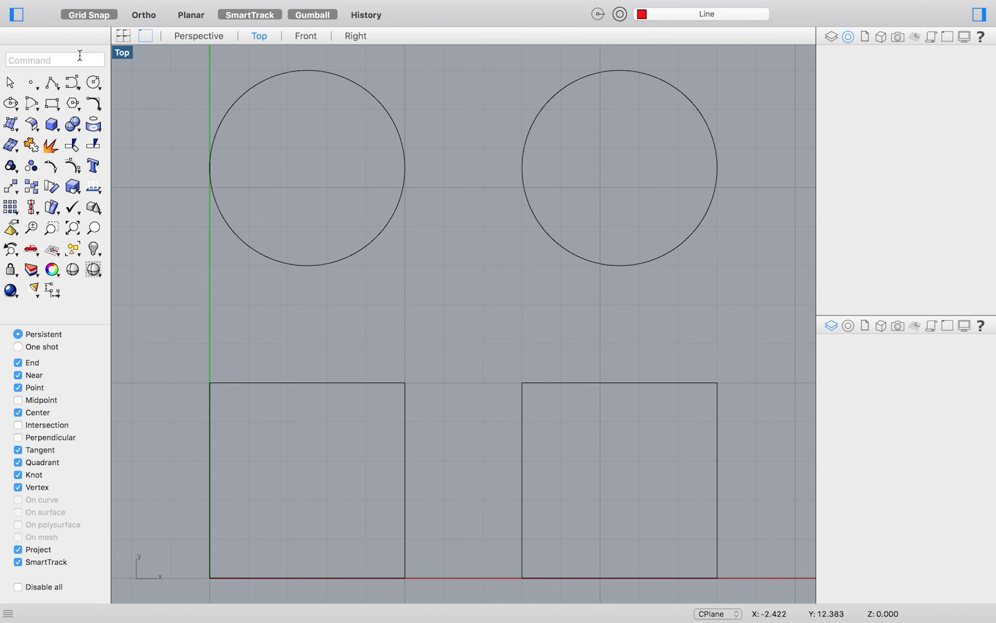
- Reduce Osnap to End and Near points only, turning off Point, Center, Tangent, Quadrant, Knot and Vertex
text(Osnap)
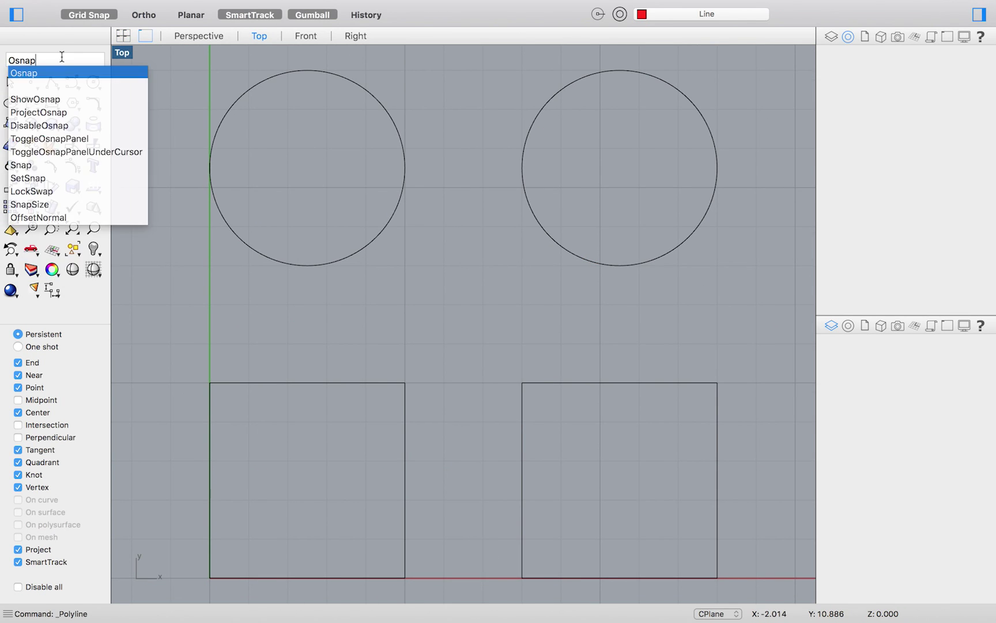
click(23, 72)
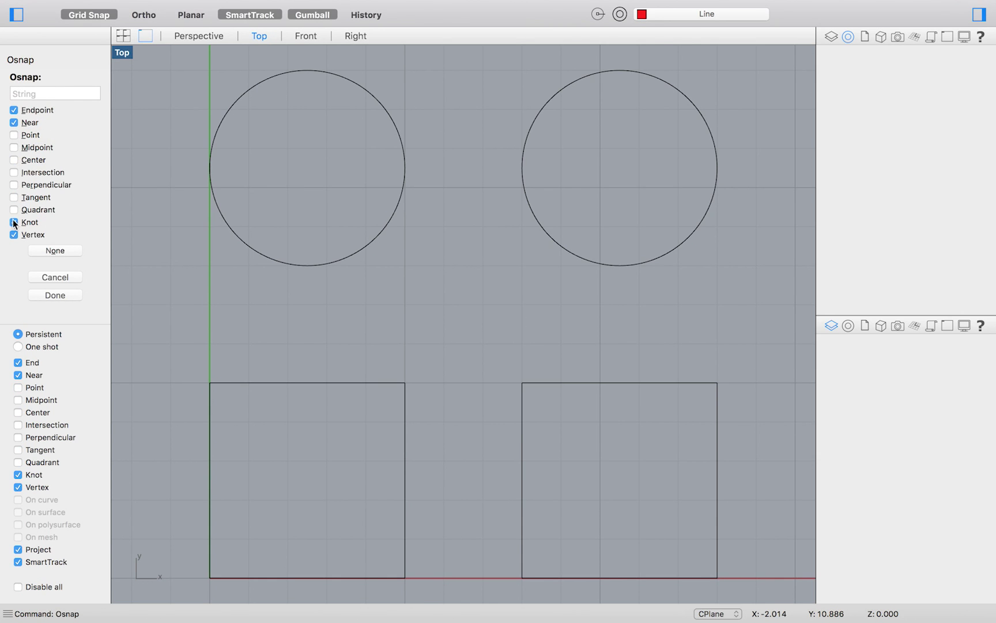
click(54, 295)
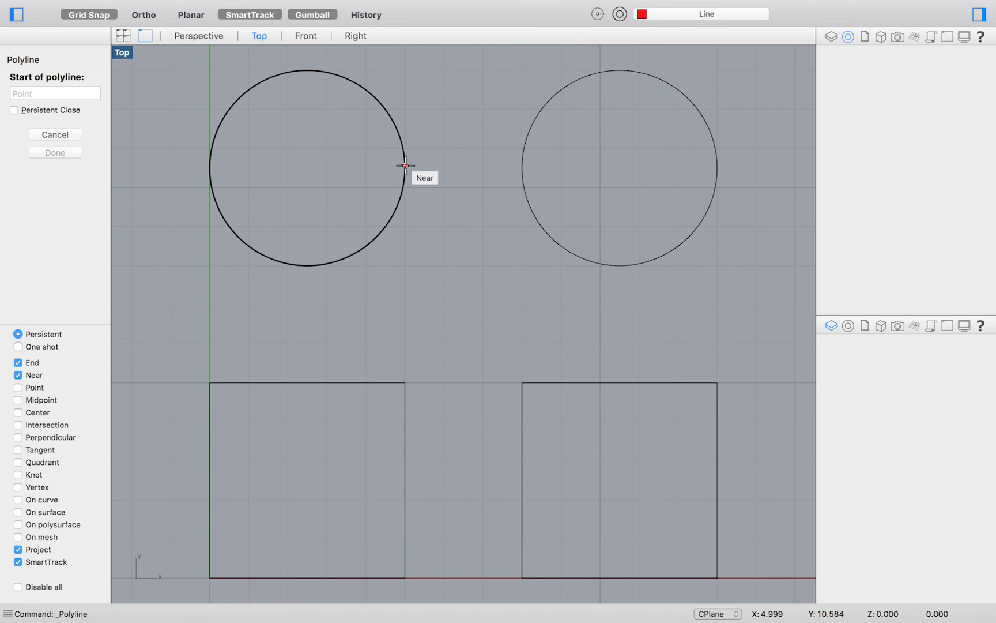
mouse_move(211, 166)
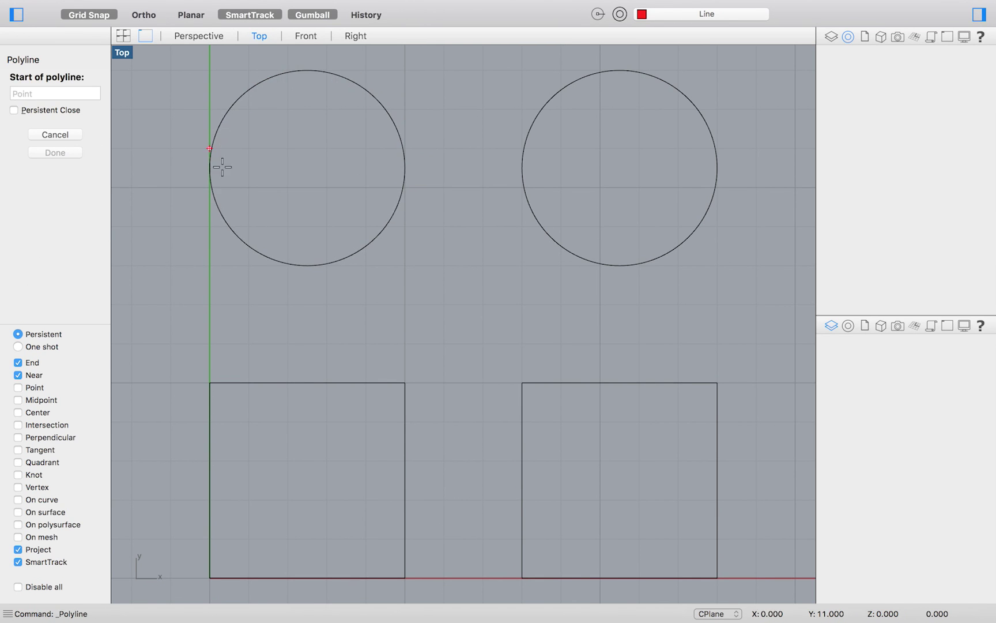
mouse_move(405, 383)
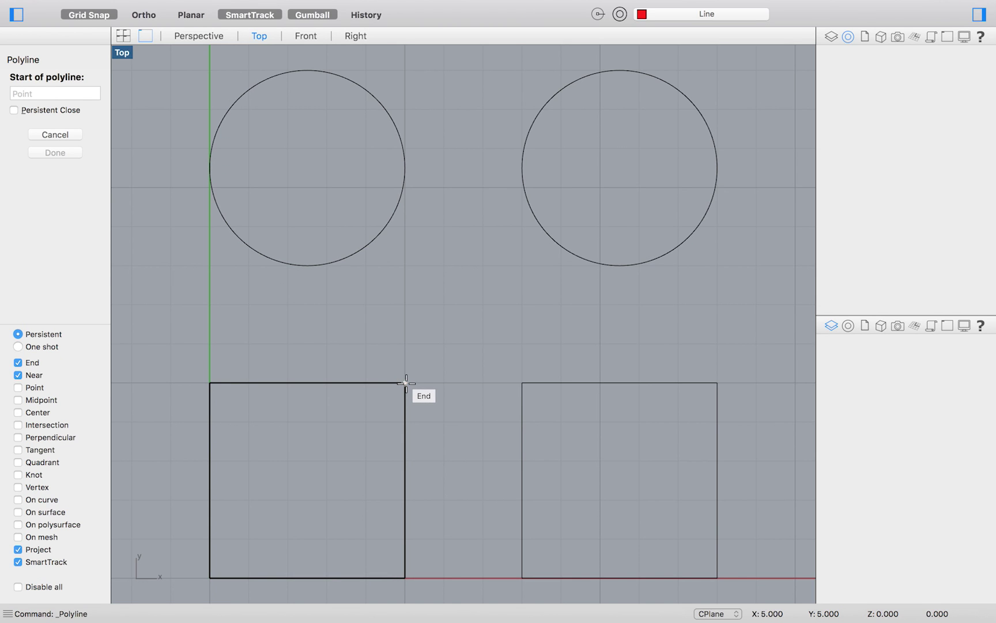
mouse_move(520, 383)
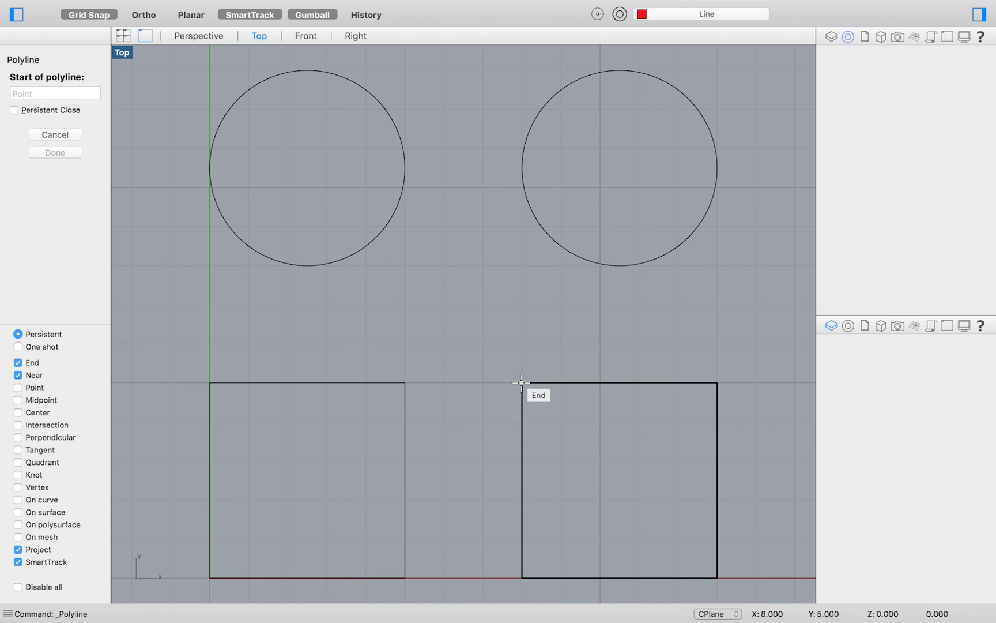
mouse_move(622, 384)
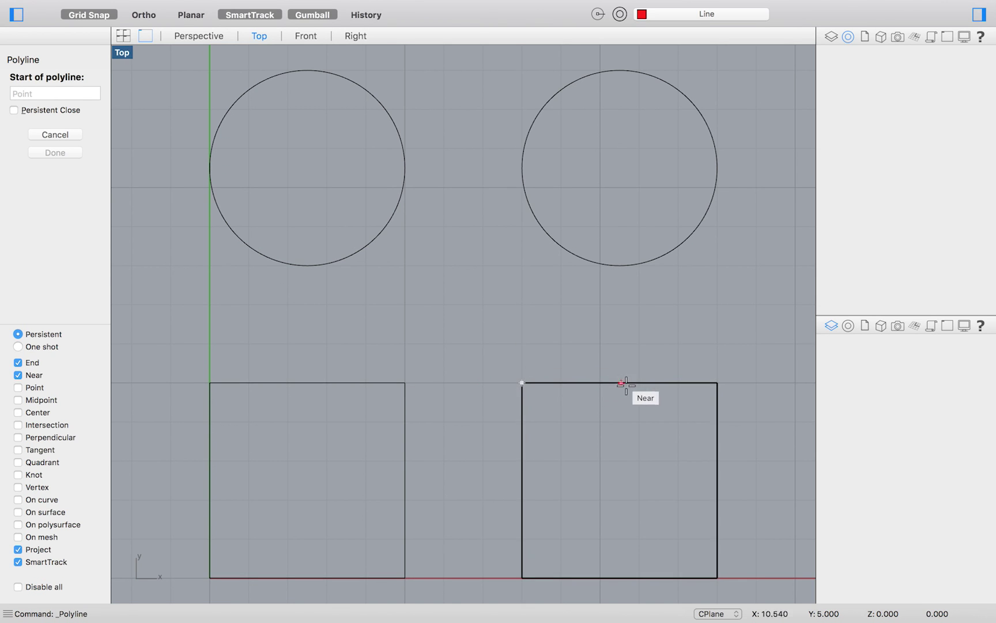
mouse_move(394, 366)
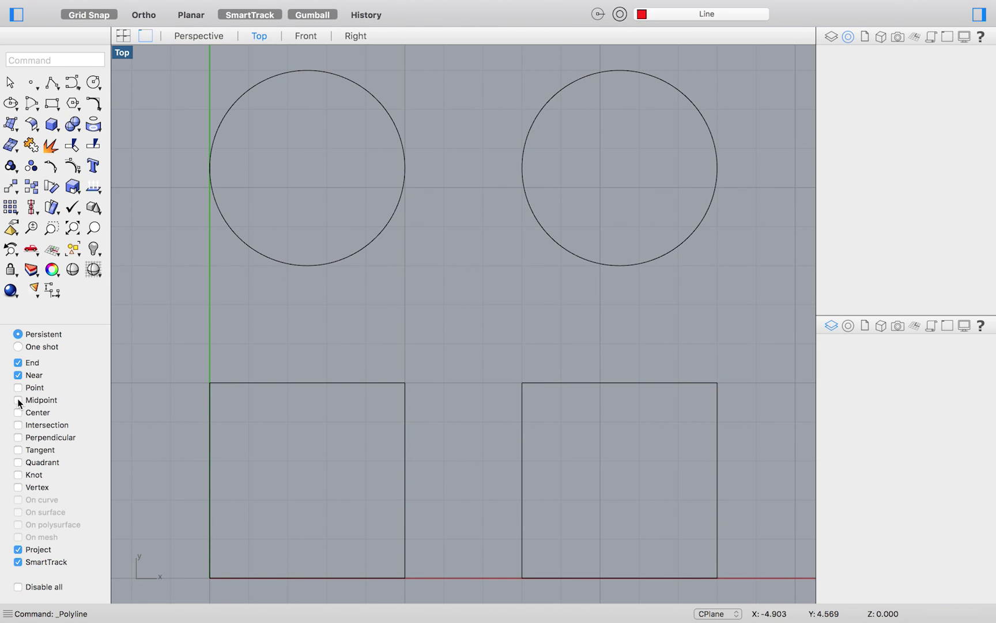
- Enable Midpoint snap and draw a polyline from the square corner to the right square's edge midpoint
click(18, 400)
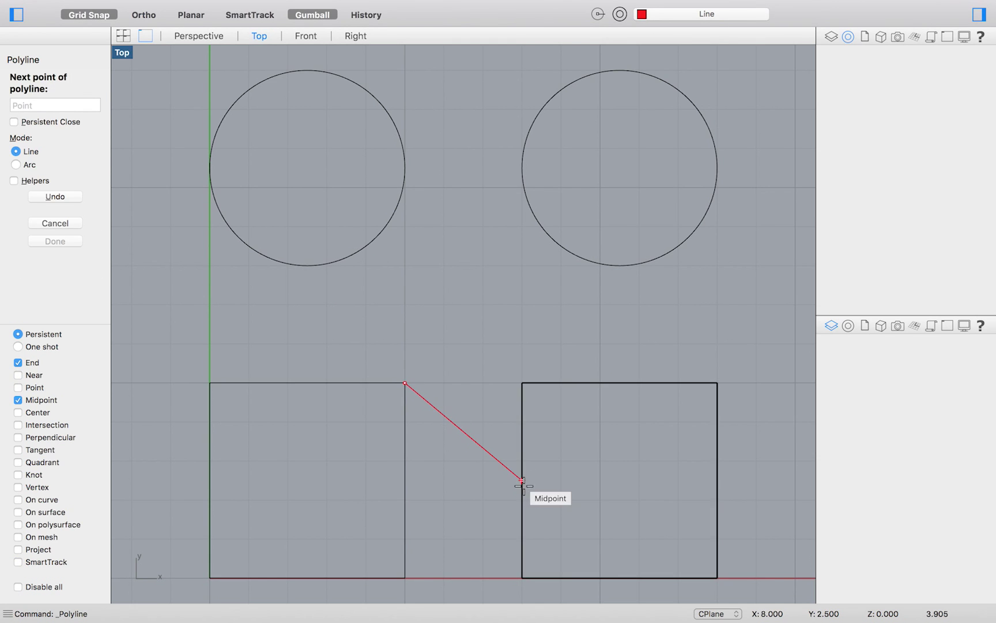
click(526, 478)
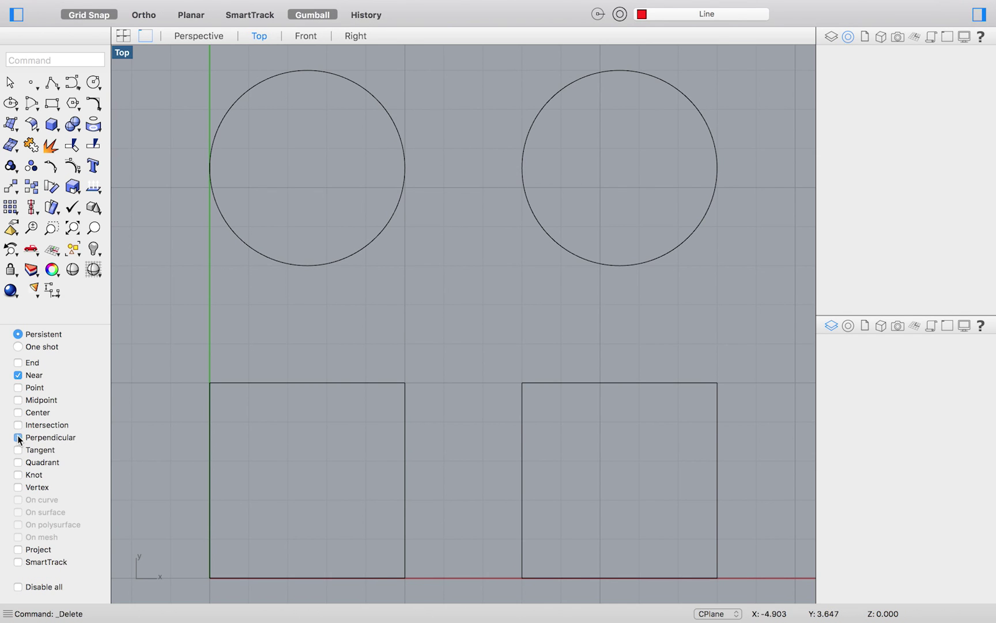
- Draw the red zigzag polyline between the square corners and edge midpoint, then drop End snapping
click(18, 437)
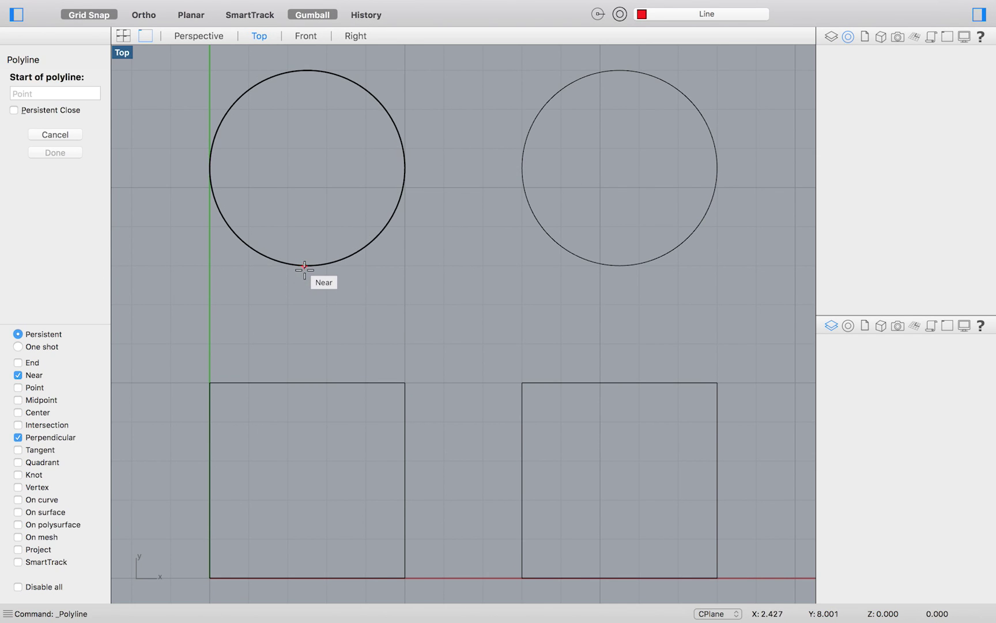
click(305, 265)
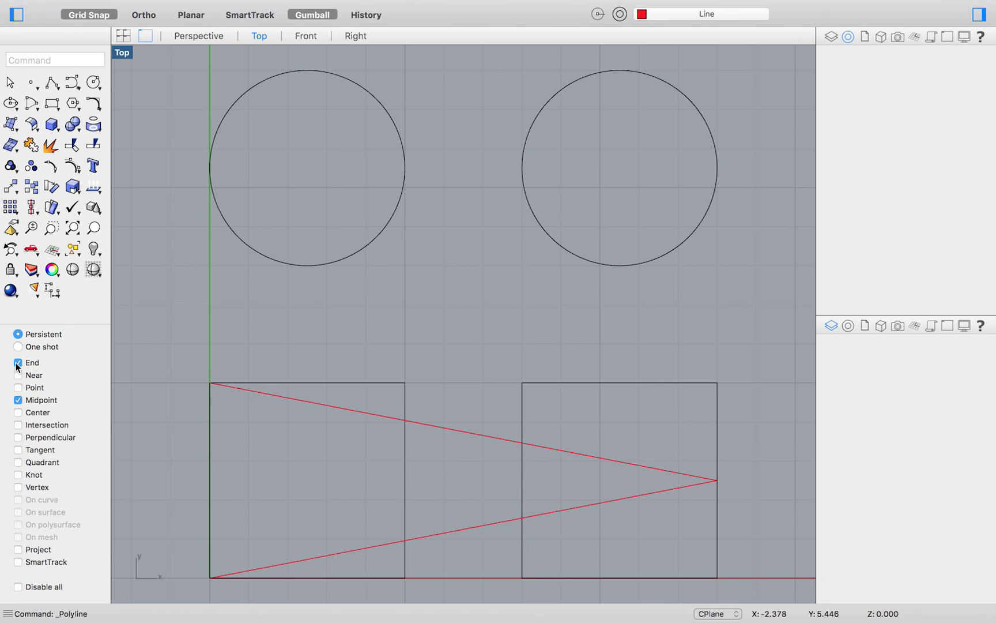
click(18, 425)
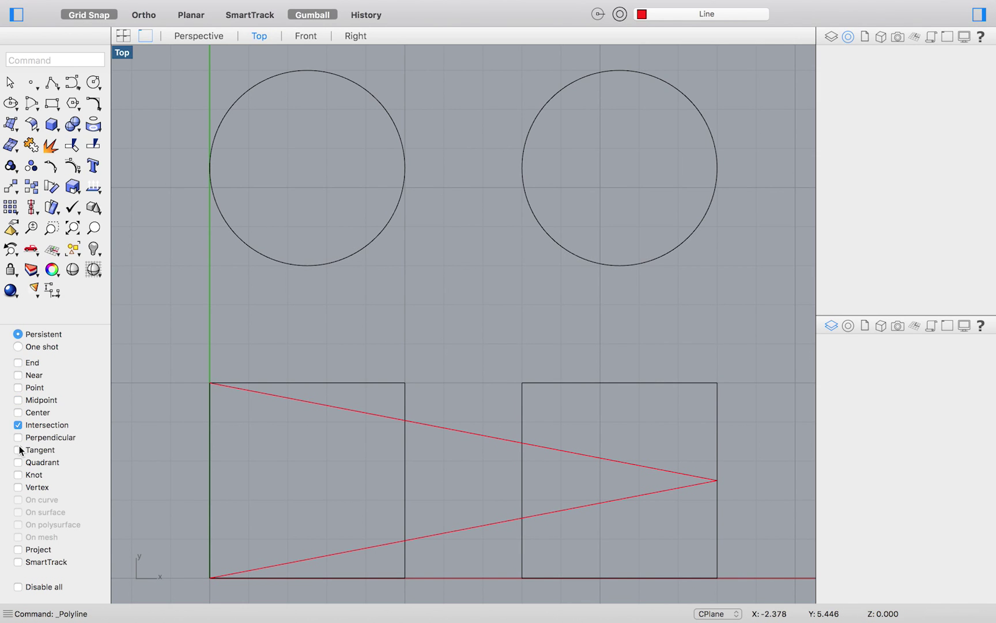
- Draw practice polylines from the line/square intersection to the right circle's center using Tangent, Intersection and Center snaps
click(19, 450)
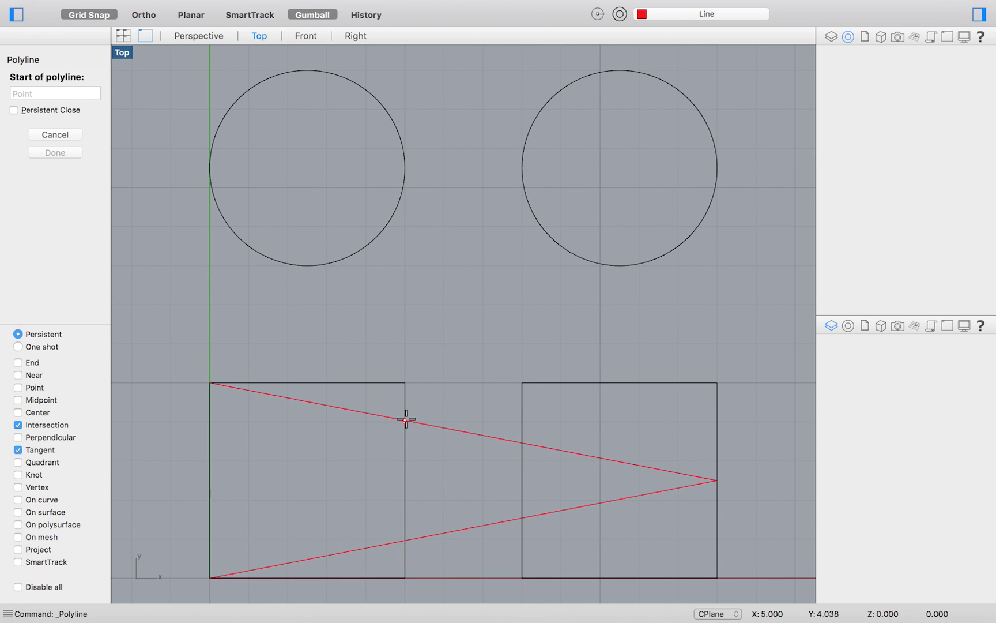
click(405, 418)
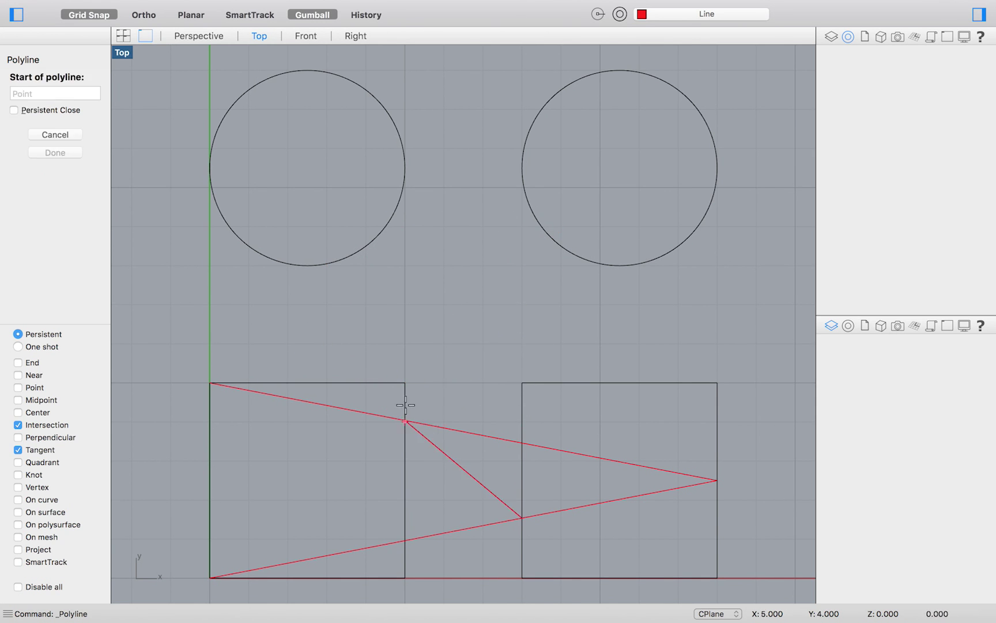
click(403, 420)
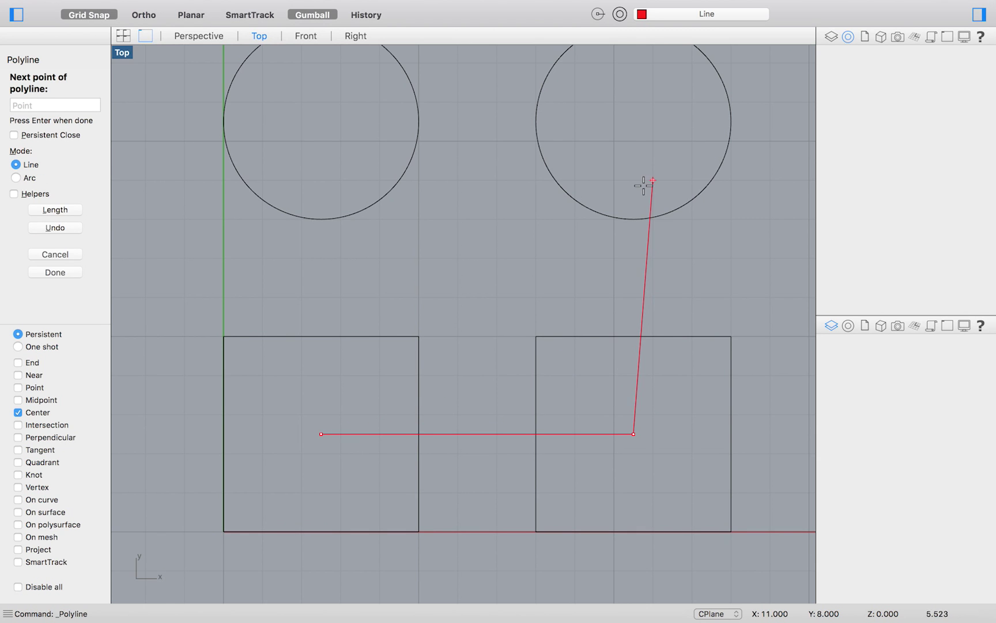
click(632, 122)
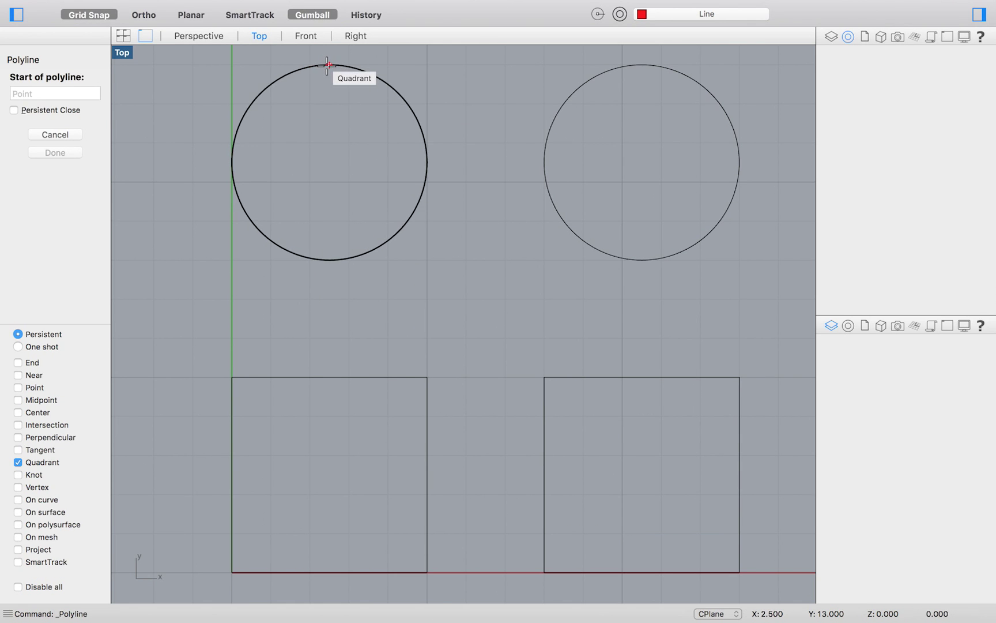
- Draw a closed red diamond through the left circle's four quadrant points and select it
click(327, 63)
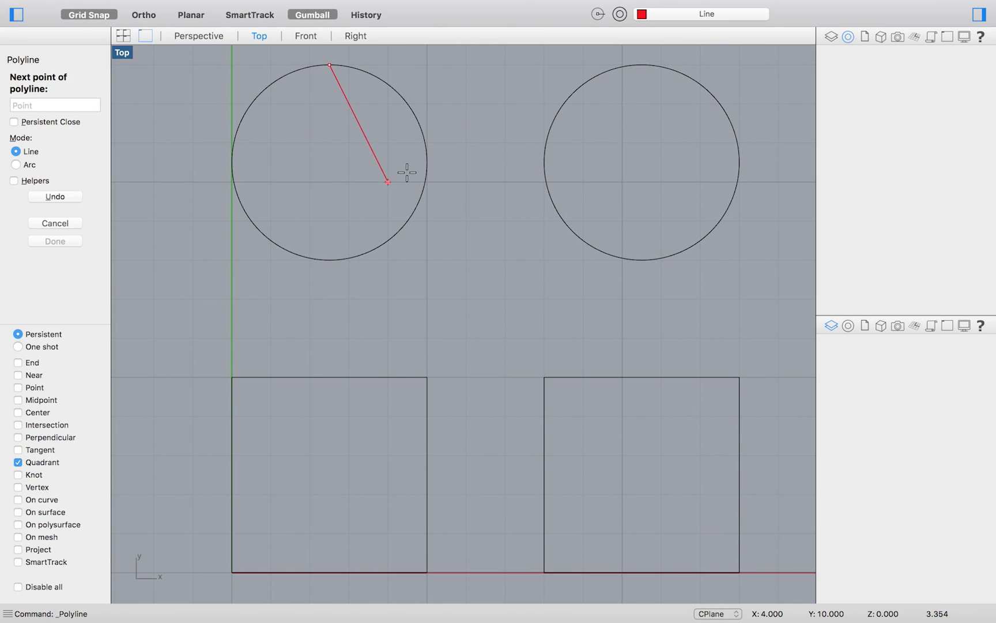
click(426, 179)
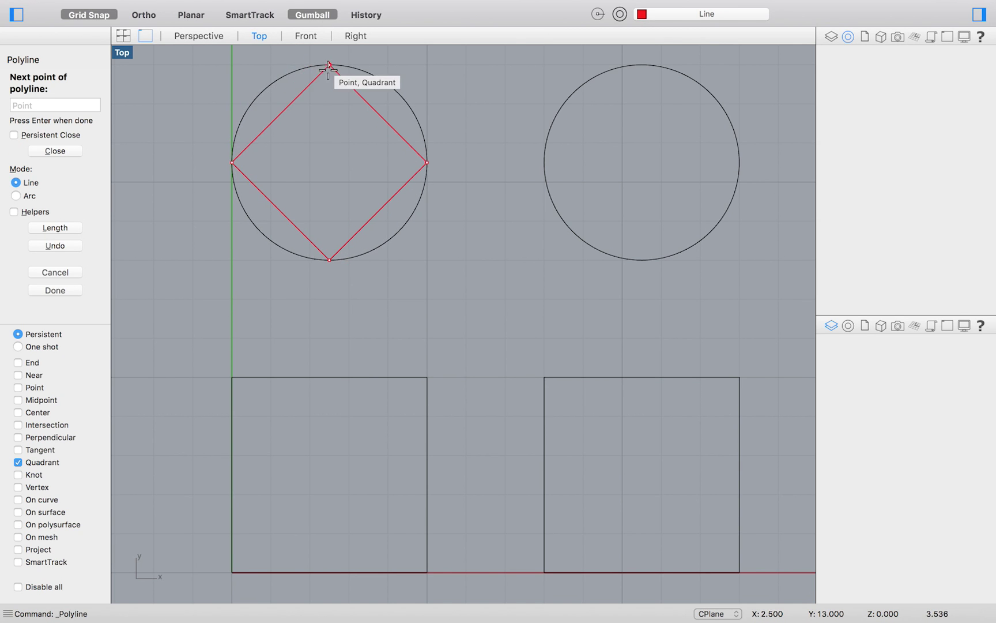
mouse_move(328, 62)
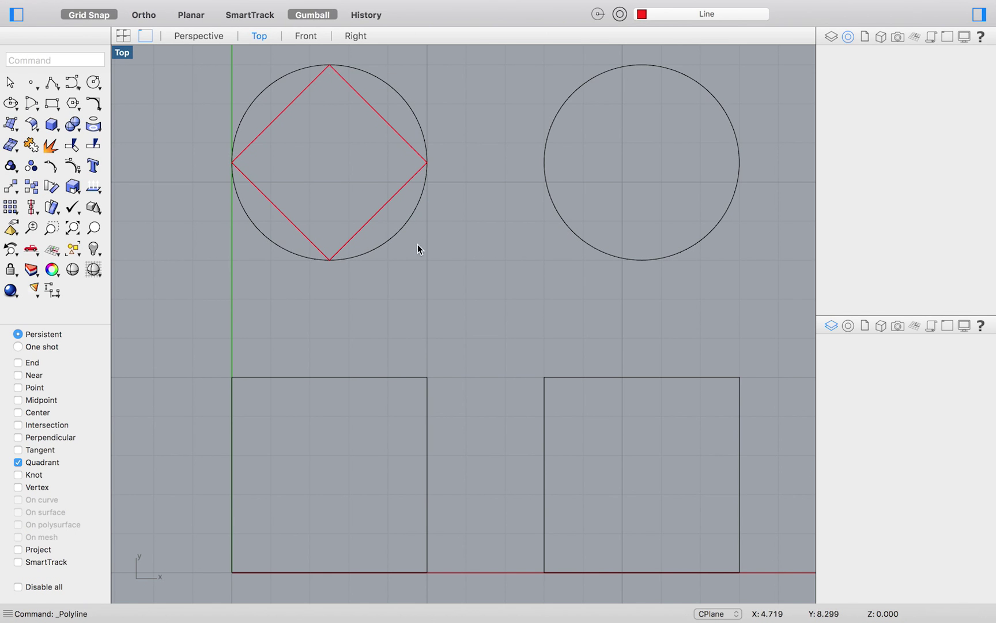
click(328, 163)
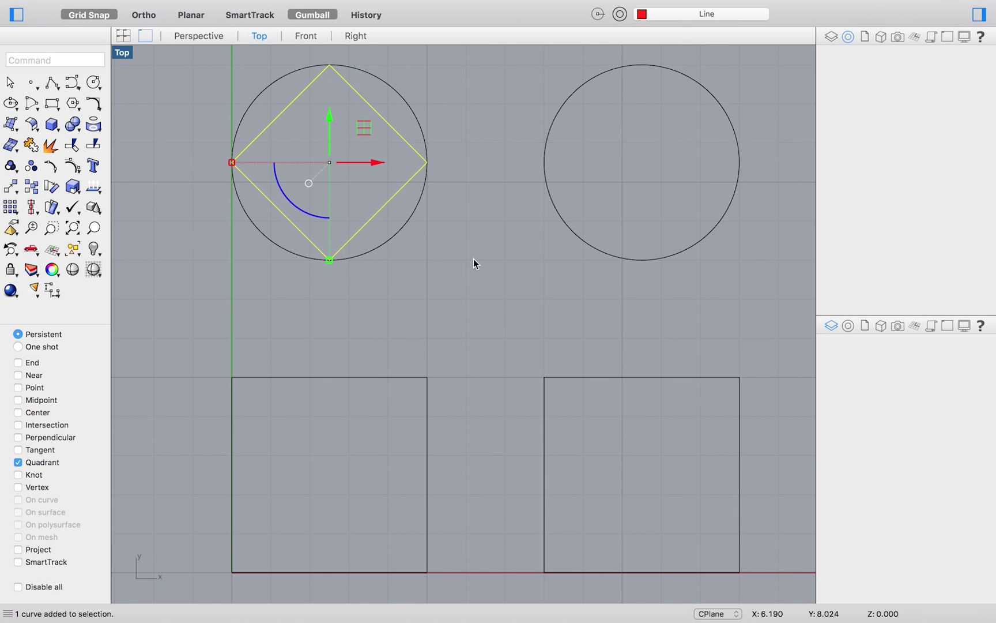